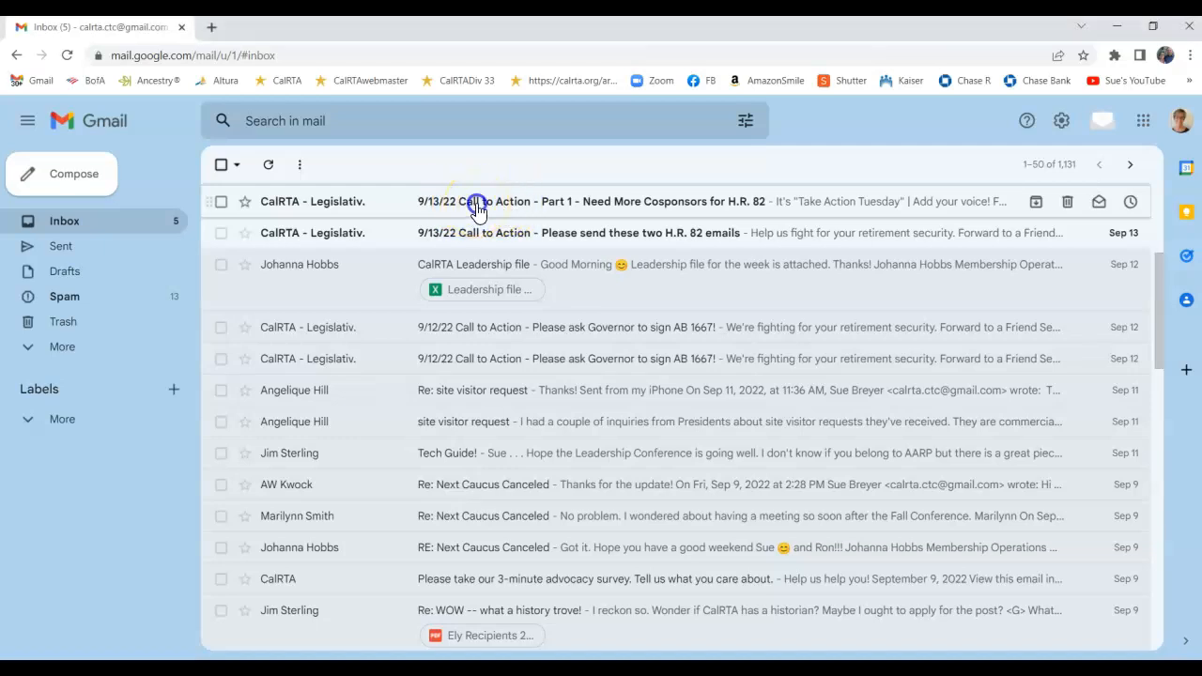
- Open CalRTA's '9/13/22 Call to Action - Part 1' email about H.R. 82 cosponsors
left_click(479, 201)
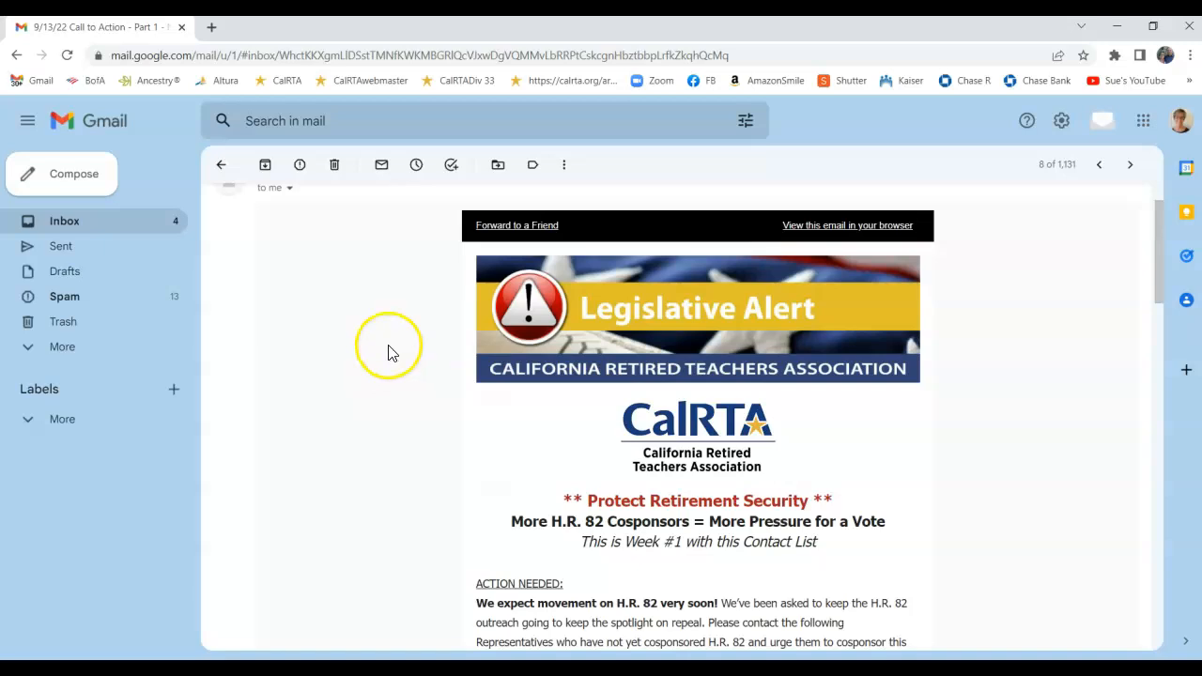
mouse_move(418, 380)
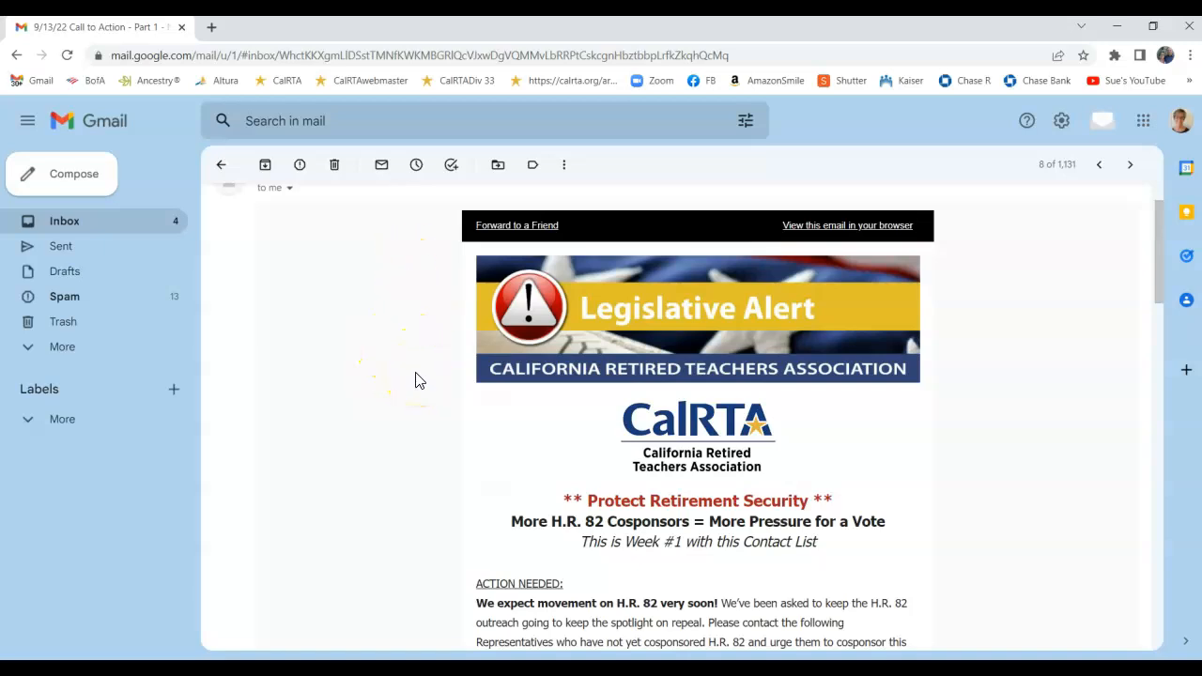
mouse_move(418, 385)
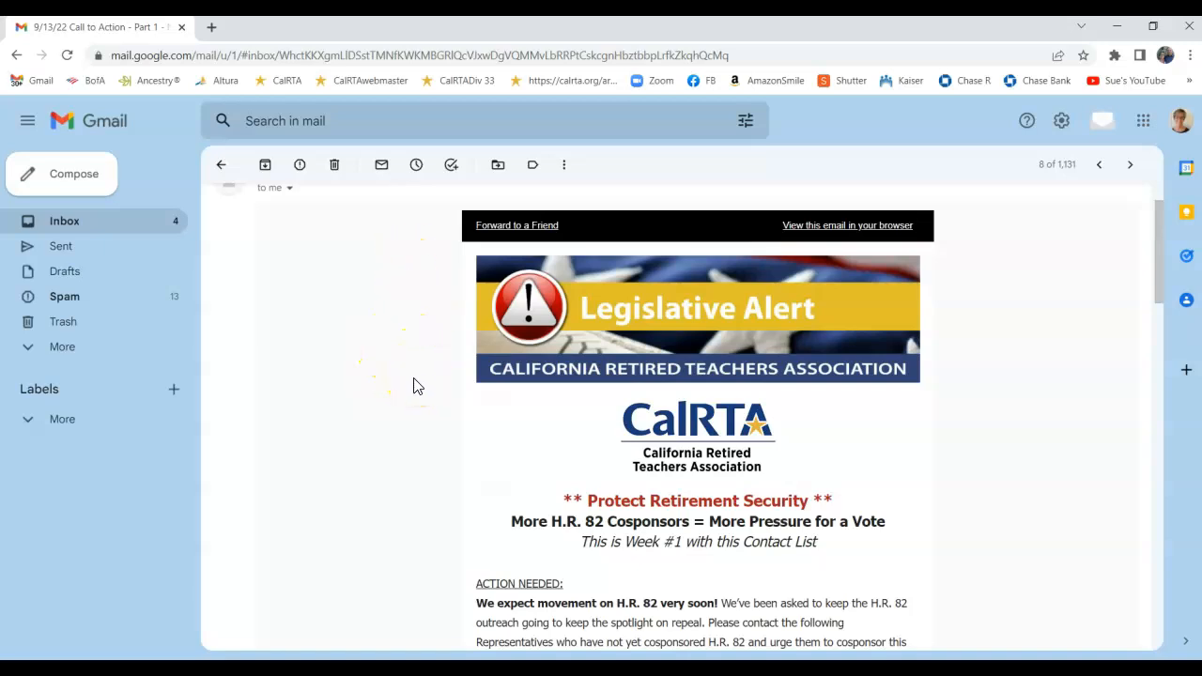
scroll("down", 3)
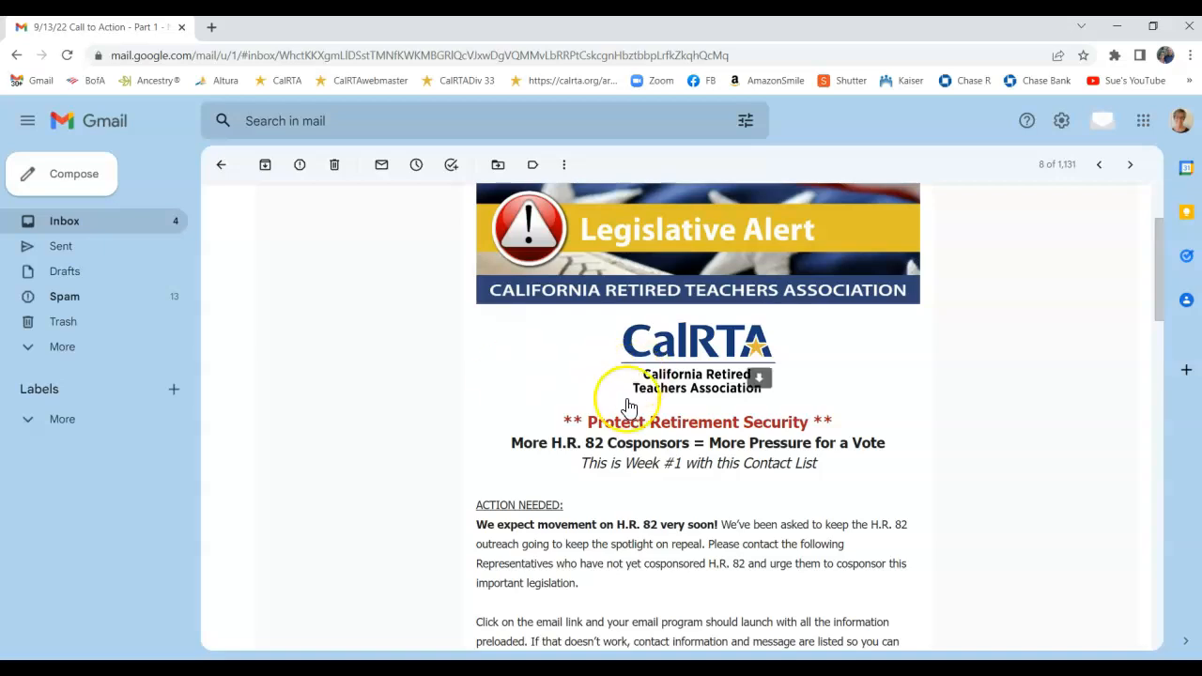
double_click(575, 442)
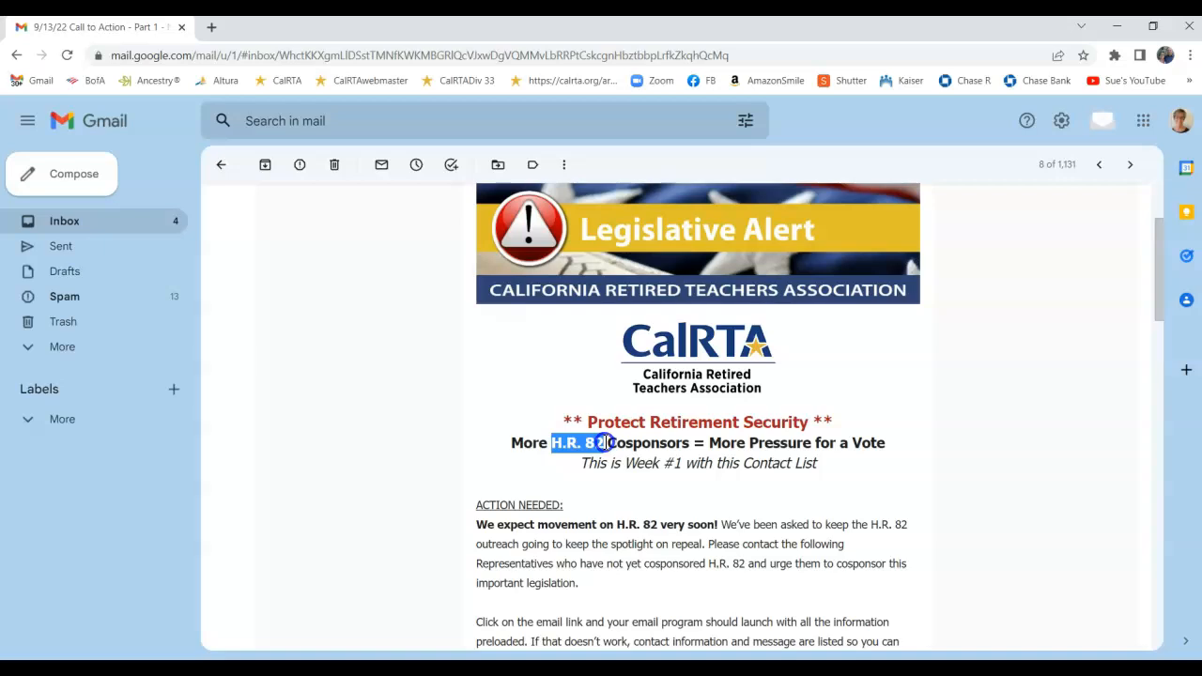
scroll("down", 3)
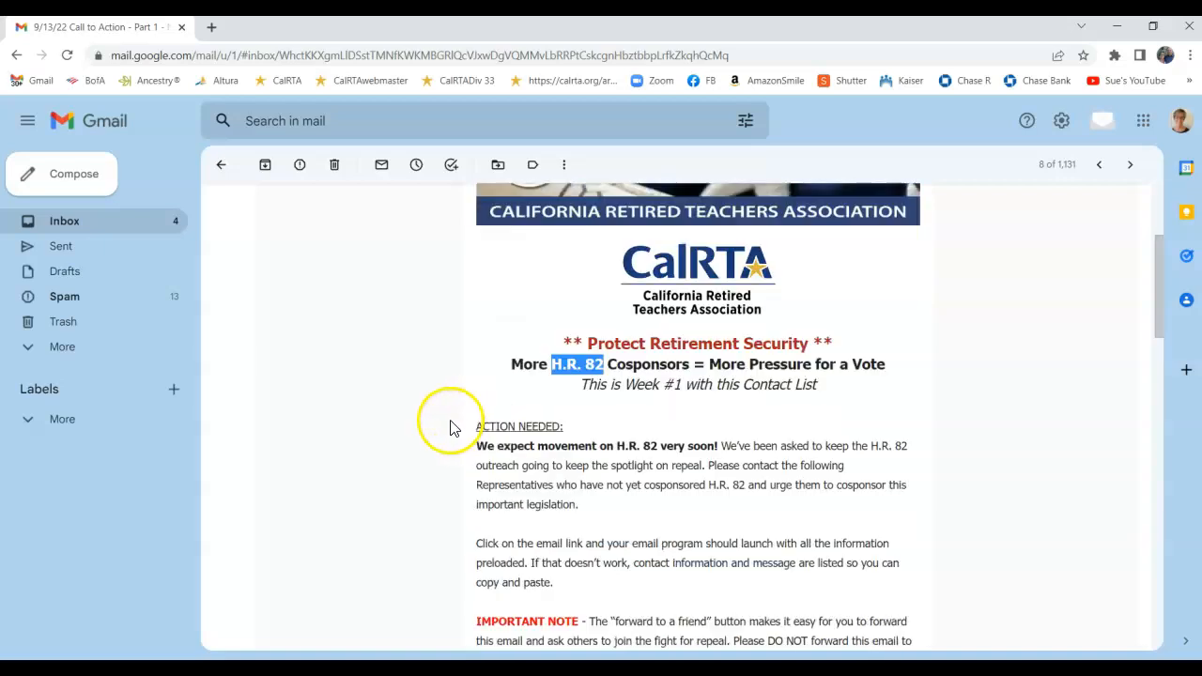
scroll("down", 3)
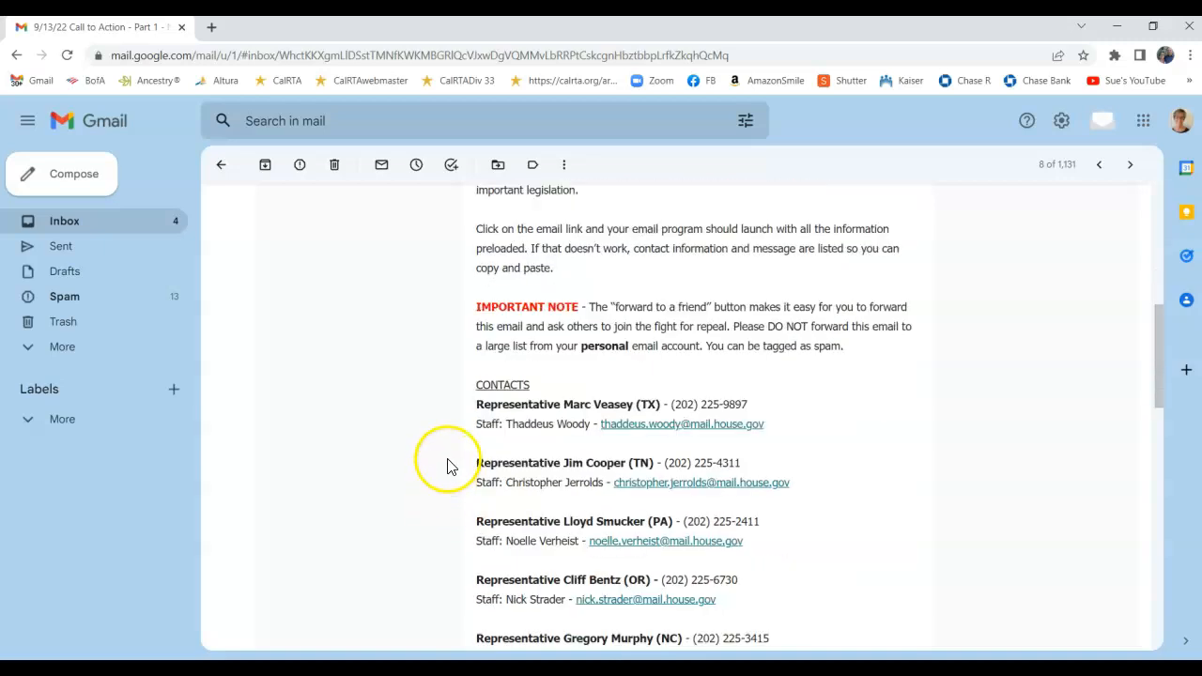
mouse_move(451, 510)
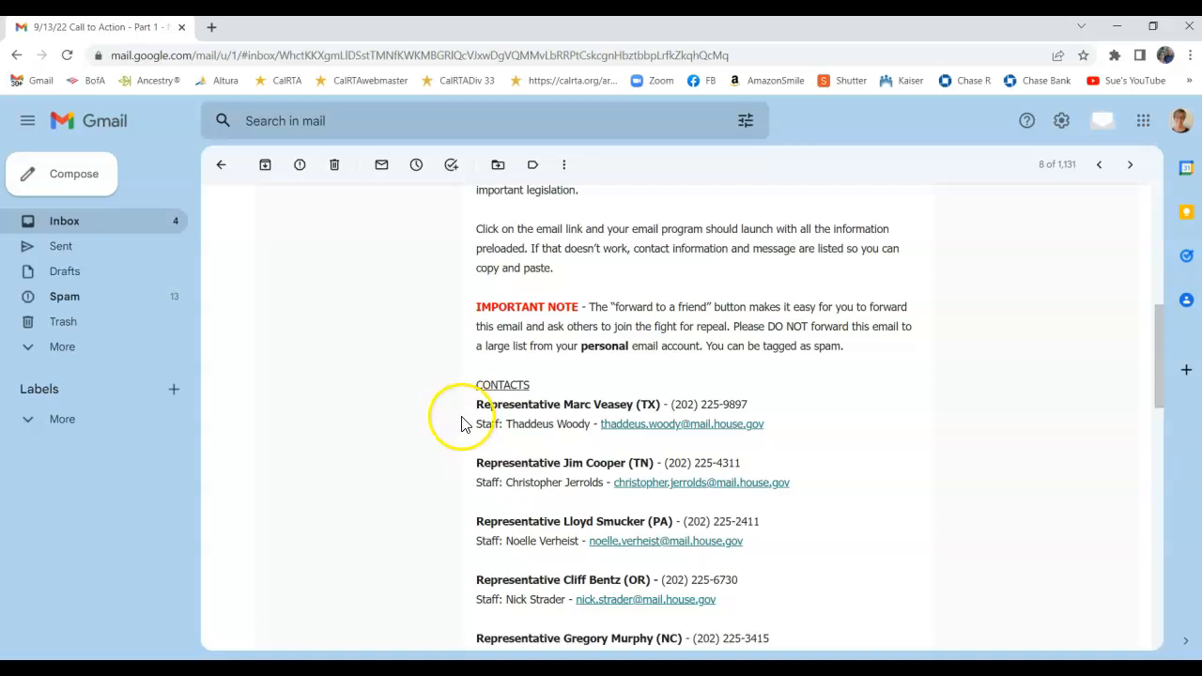
scroll("down", 3)
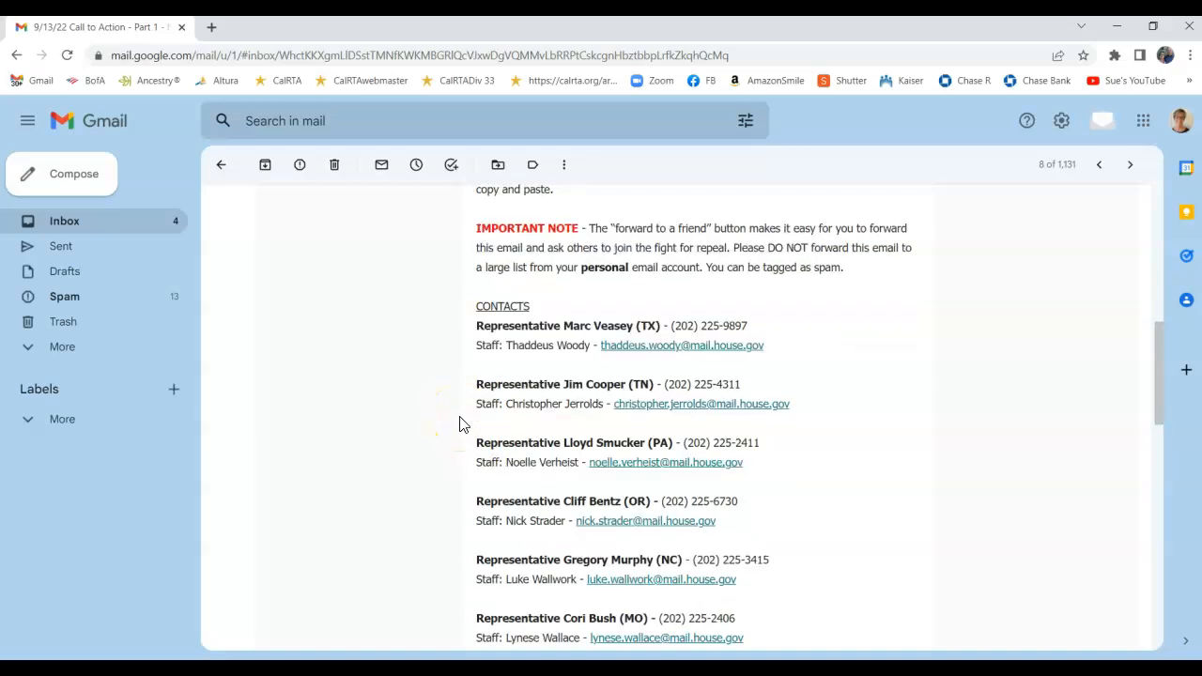
scroll("down", 3)
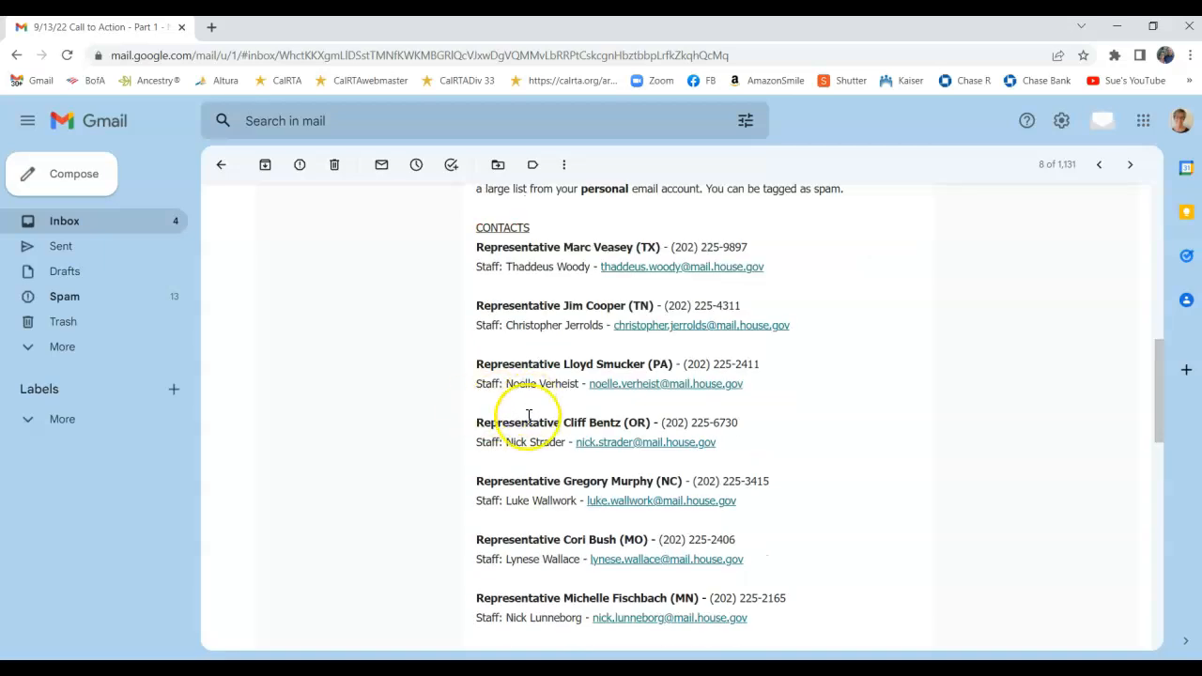
mouse_move(412, 447)
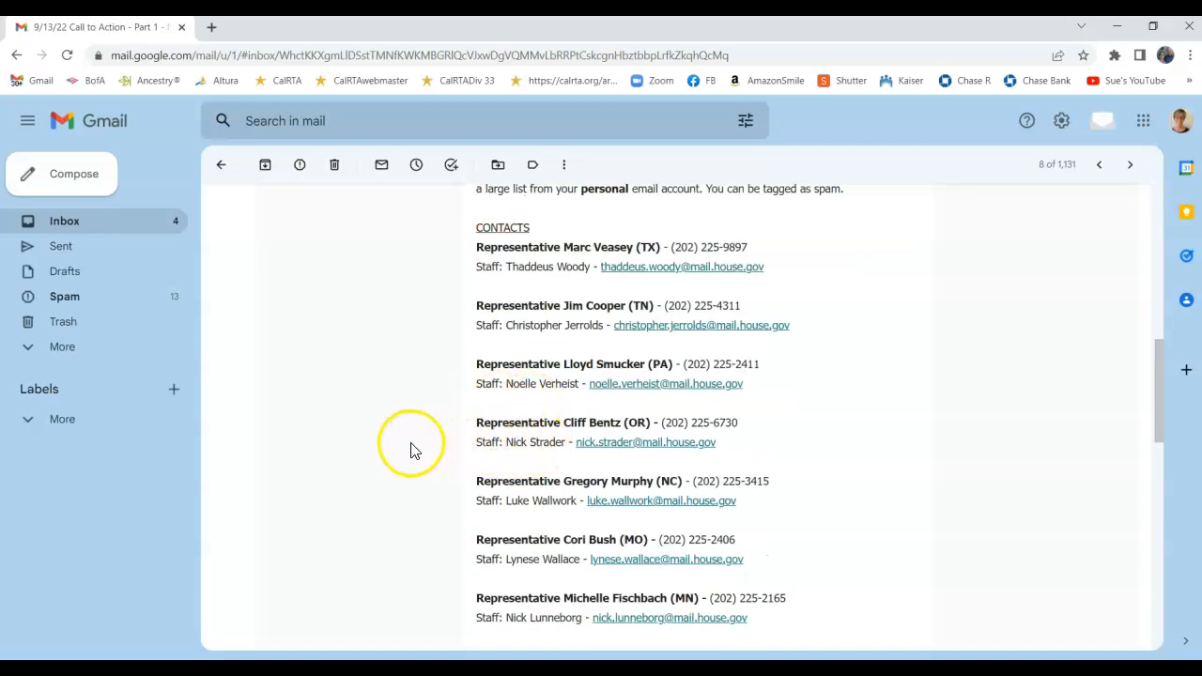
scroll("down", 3)
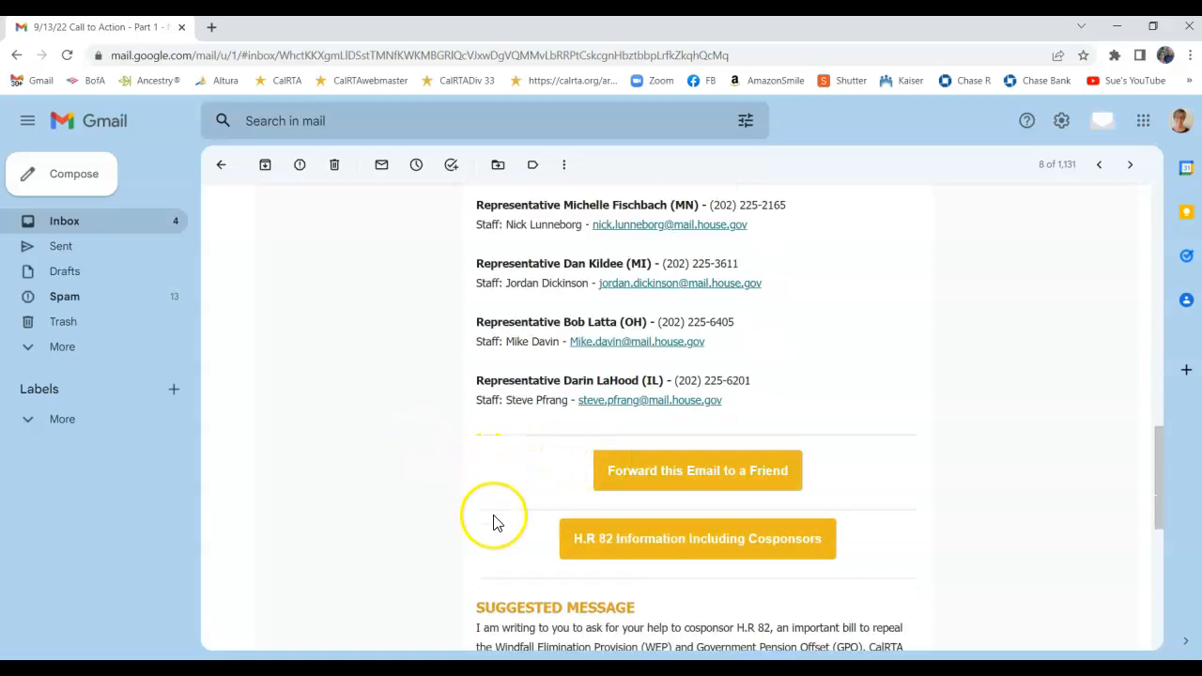
mouse_move(538, 459)
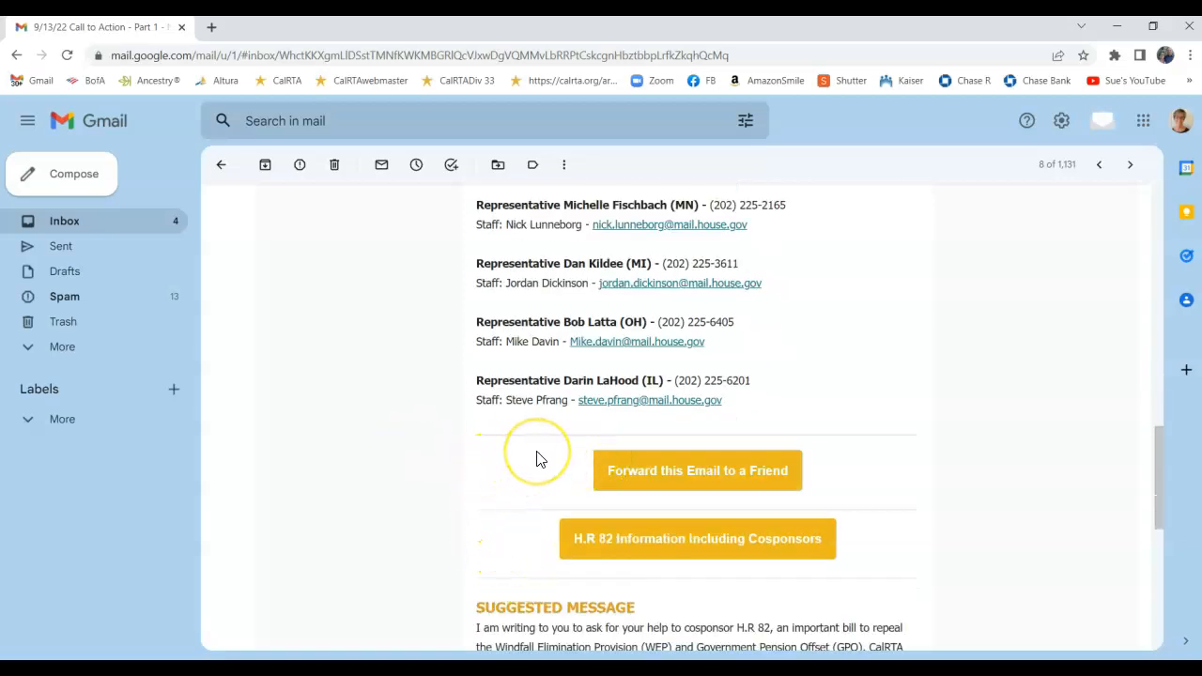
mouse_move(761, 471)
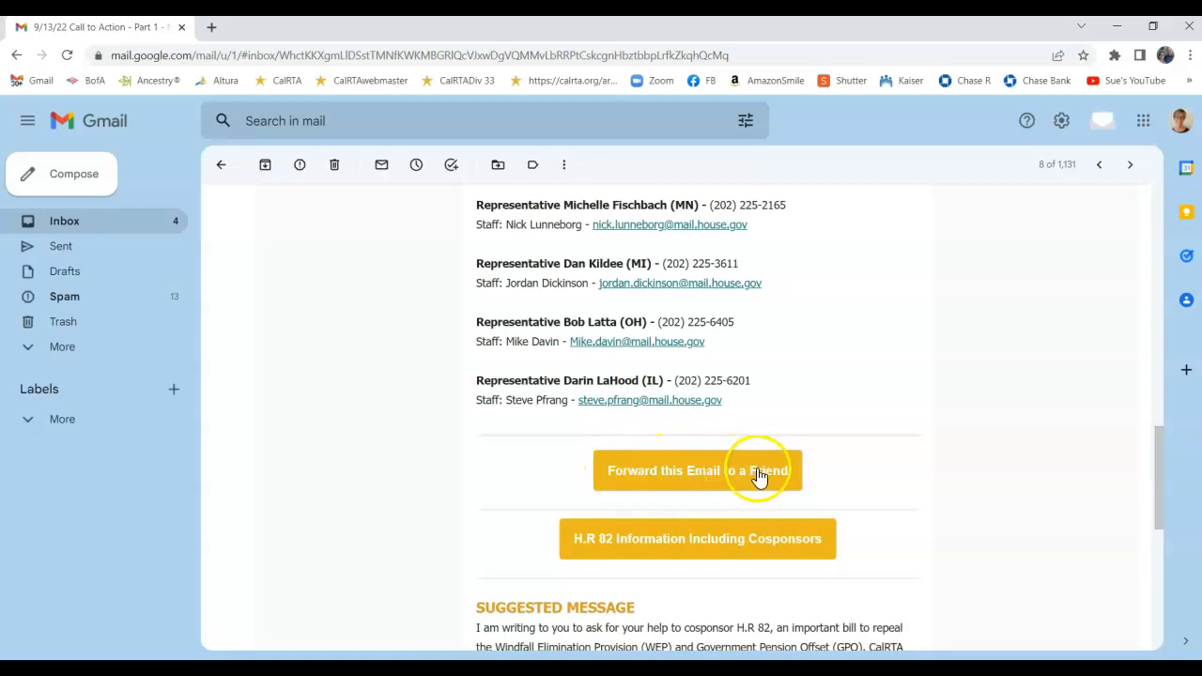
mouse_move(728, 484)
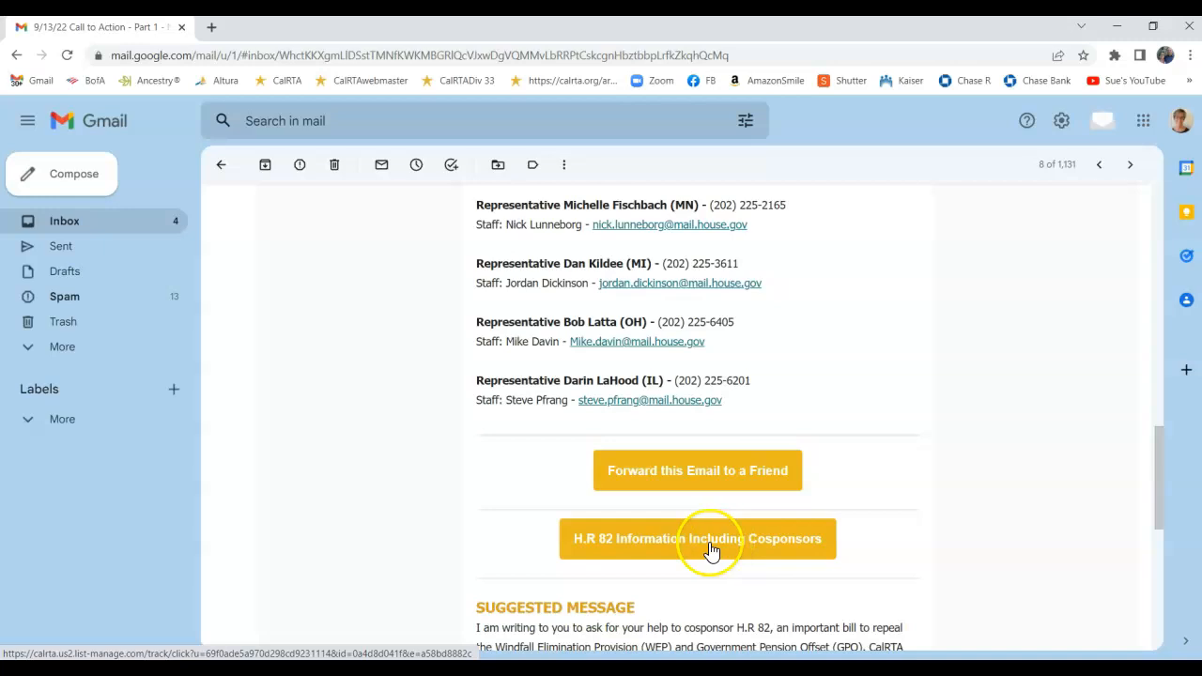
mouse_move(698, 538)
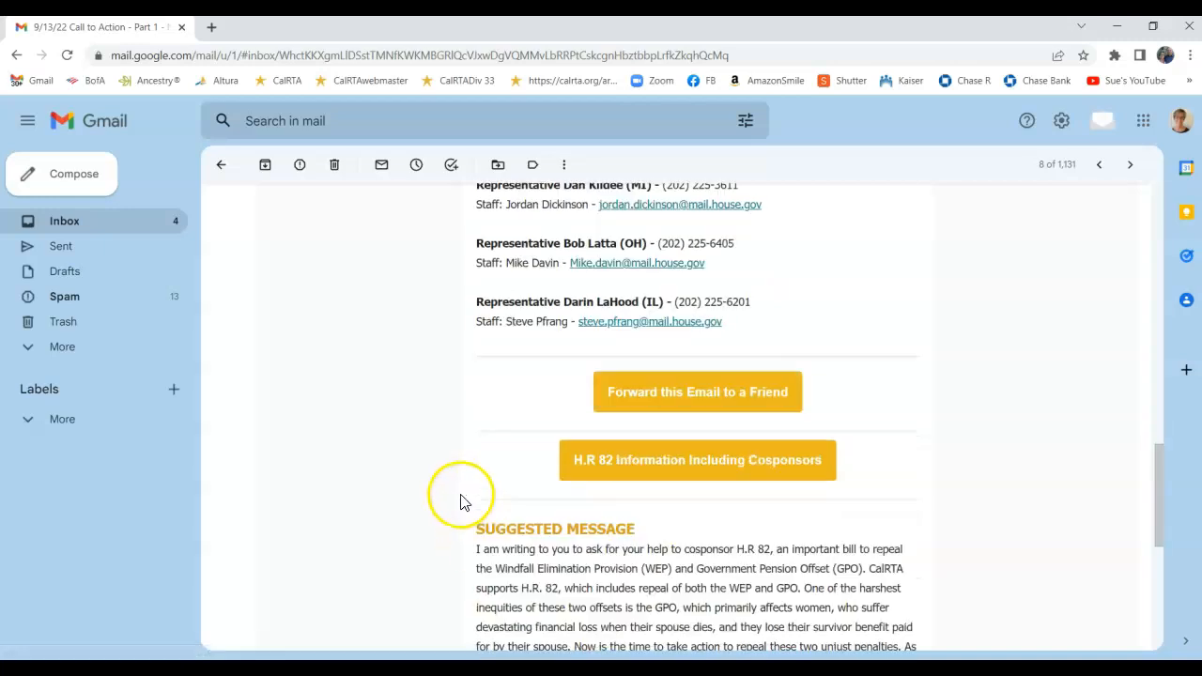
scroll("down", 3)
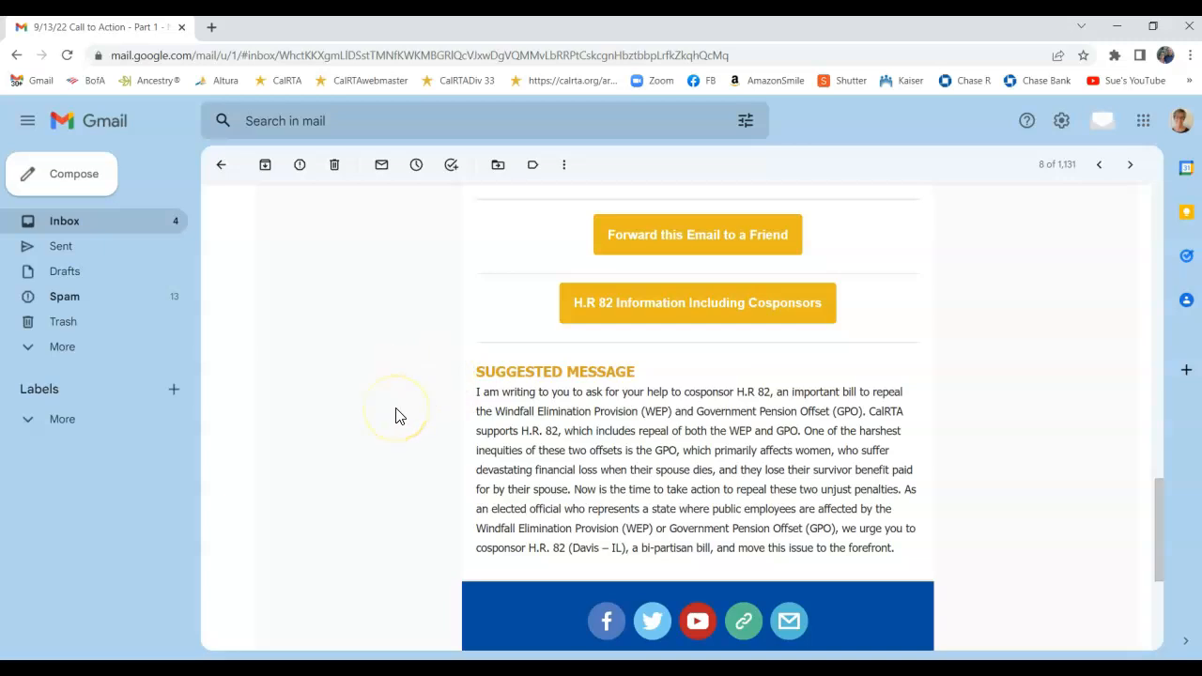
scroll("down", 3)
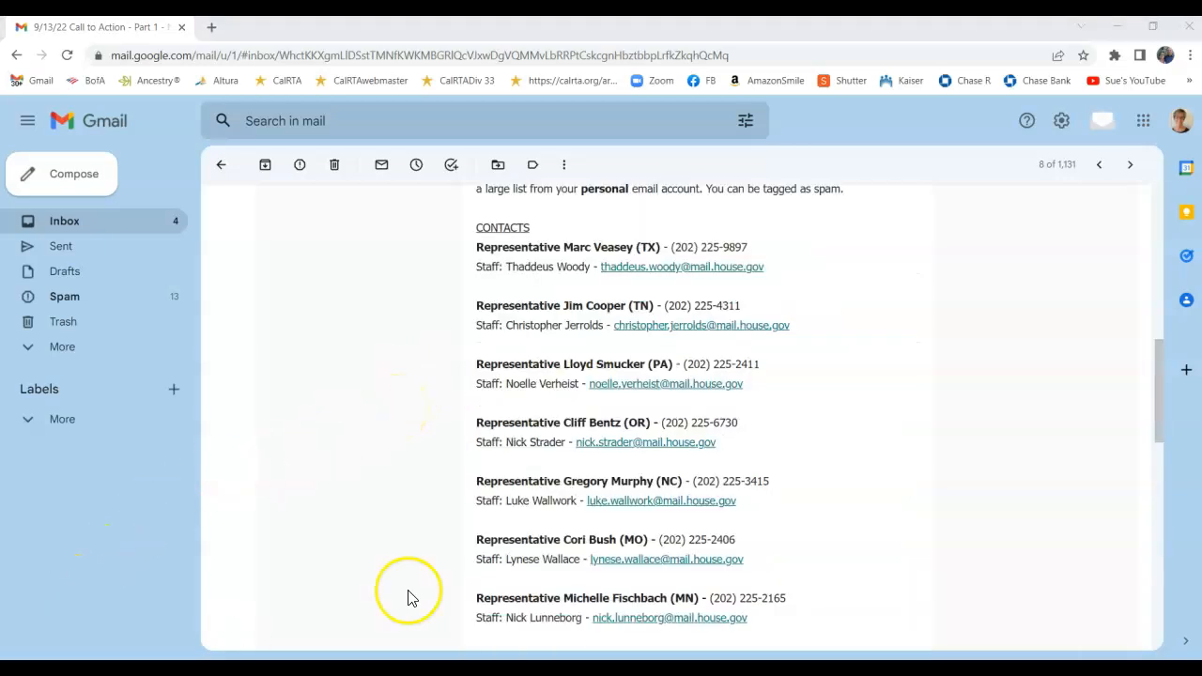
mouse_move(467, 289)
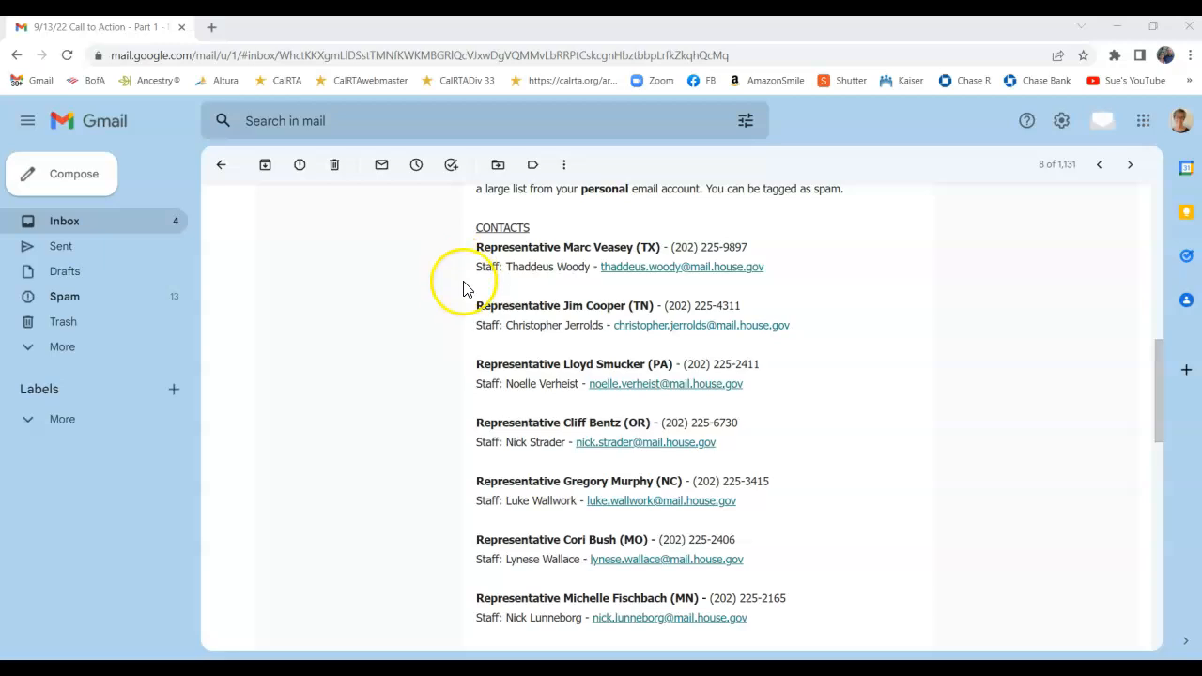
mouse_move(460, 268)
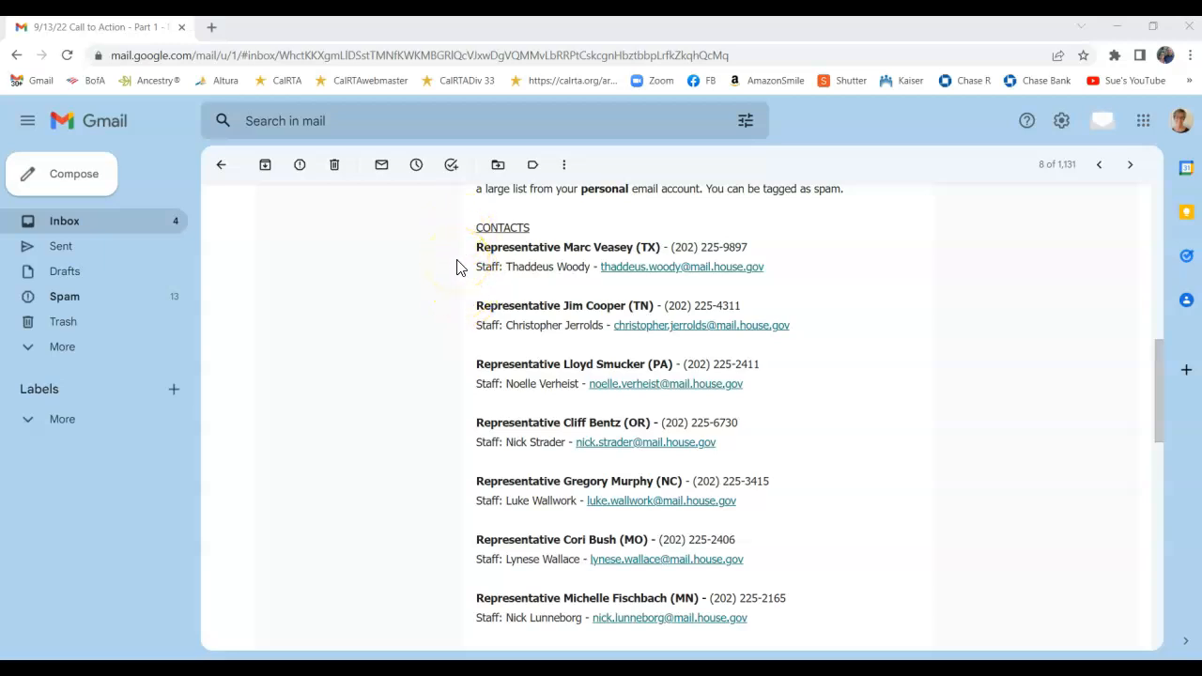
mouse_move(655, 272)
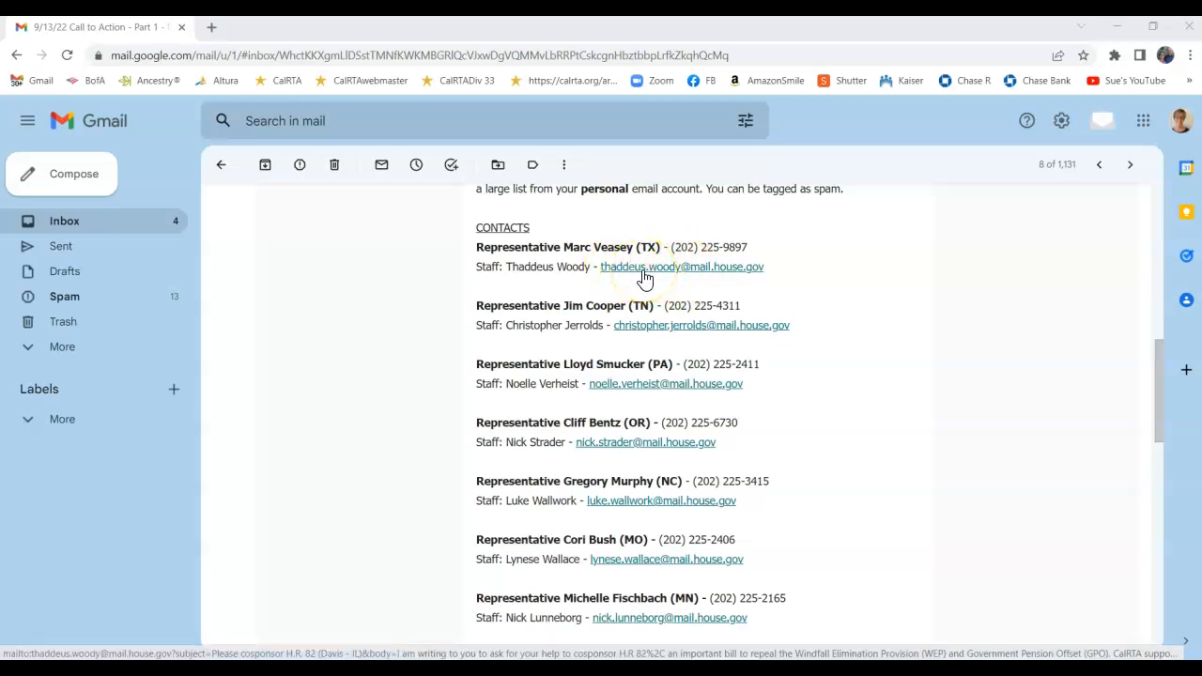
- Start a prefilled cosponsor email from Representative Veasey's staffer mailto link
left_click(645, 267)
type("Dear Representative Veasey,")
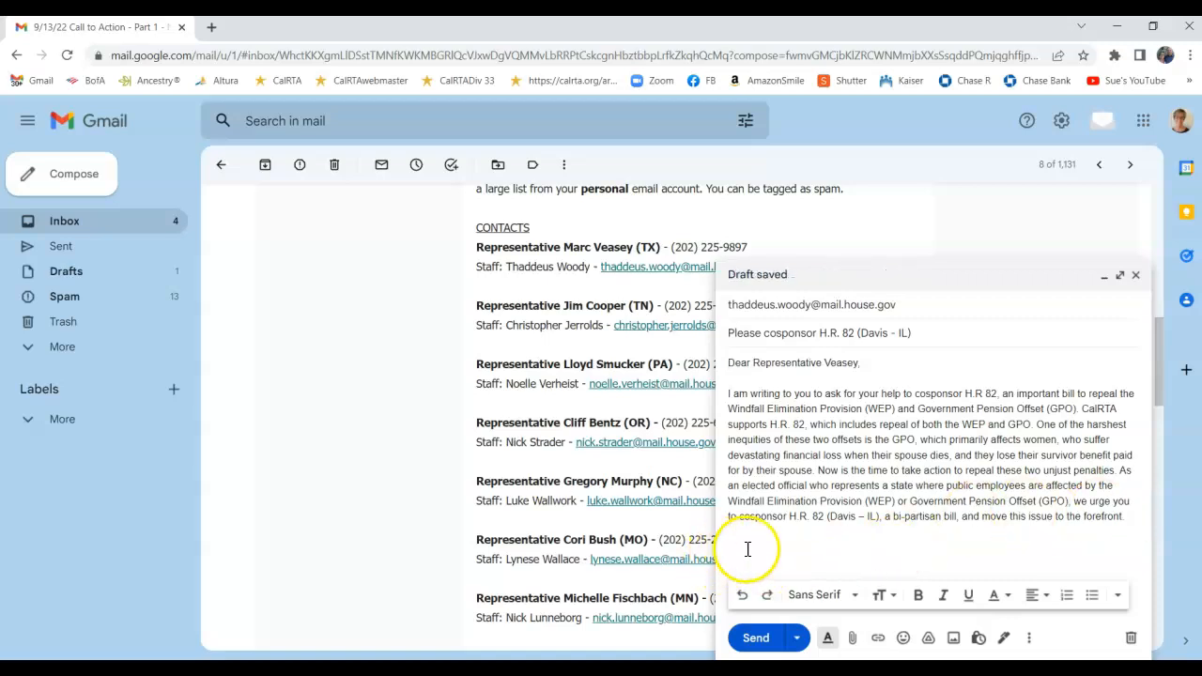
mouse_move(1068, 552)
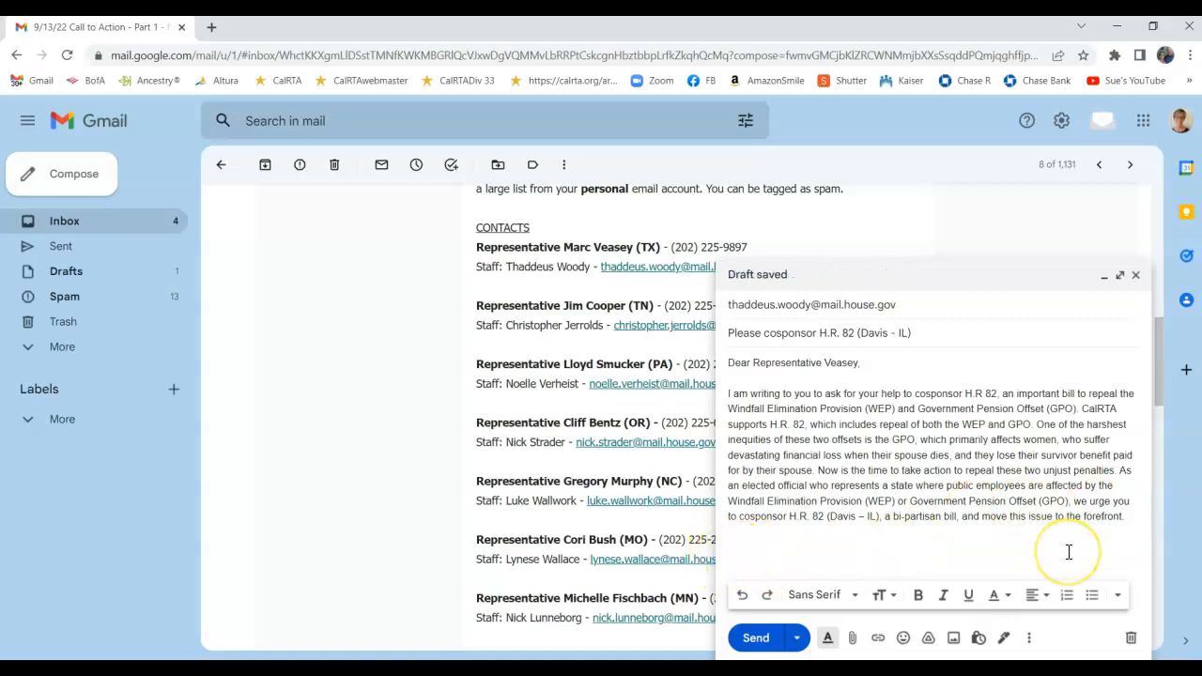
type("Sincer")
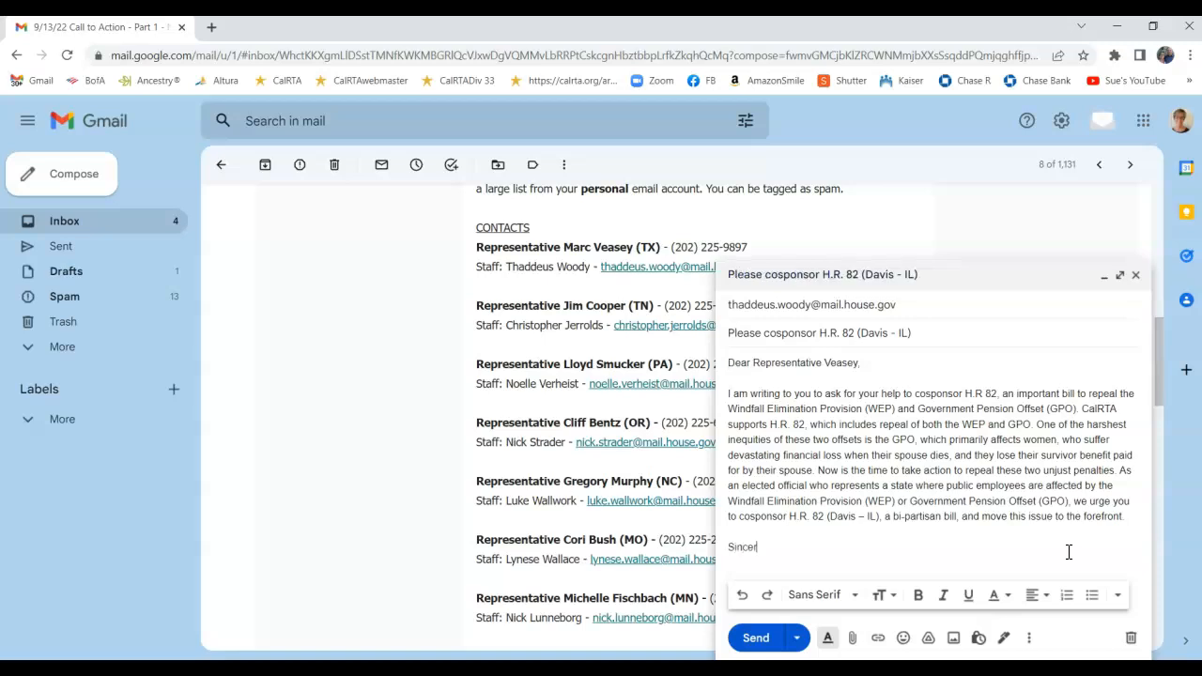
type("ely,")
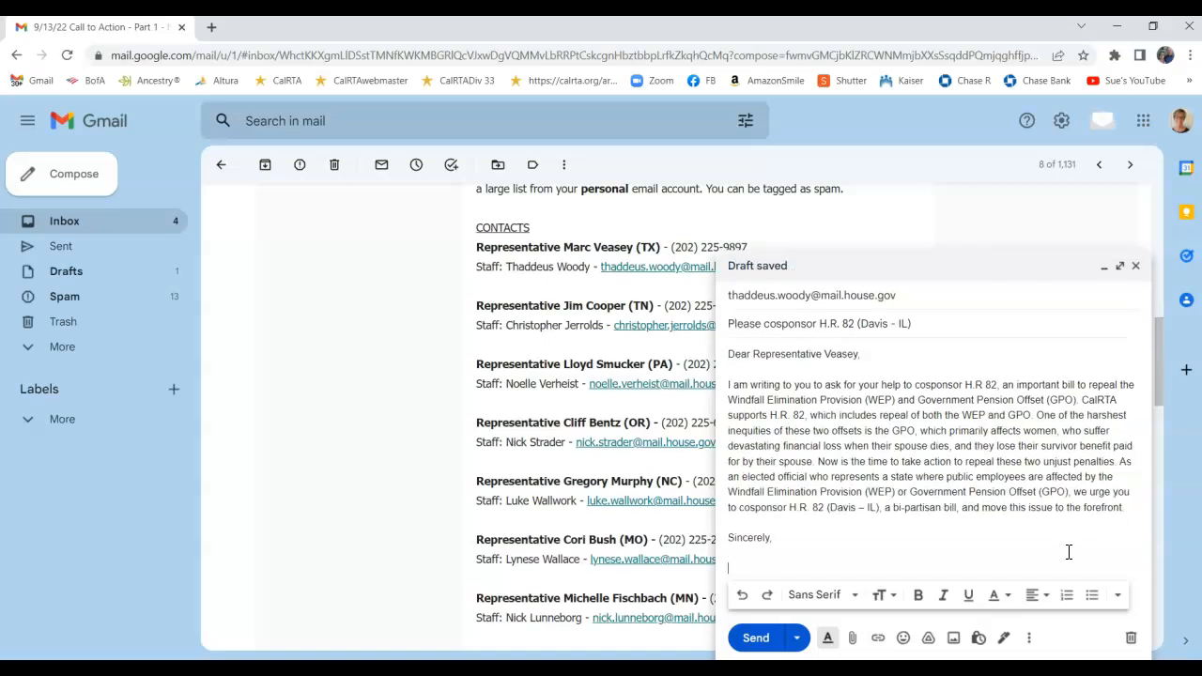
type("S")
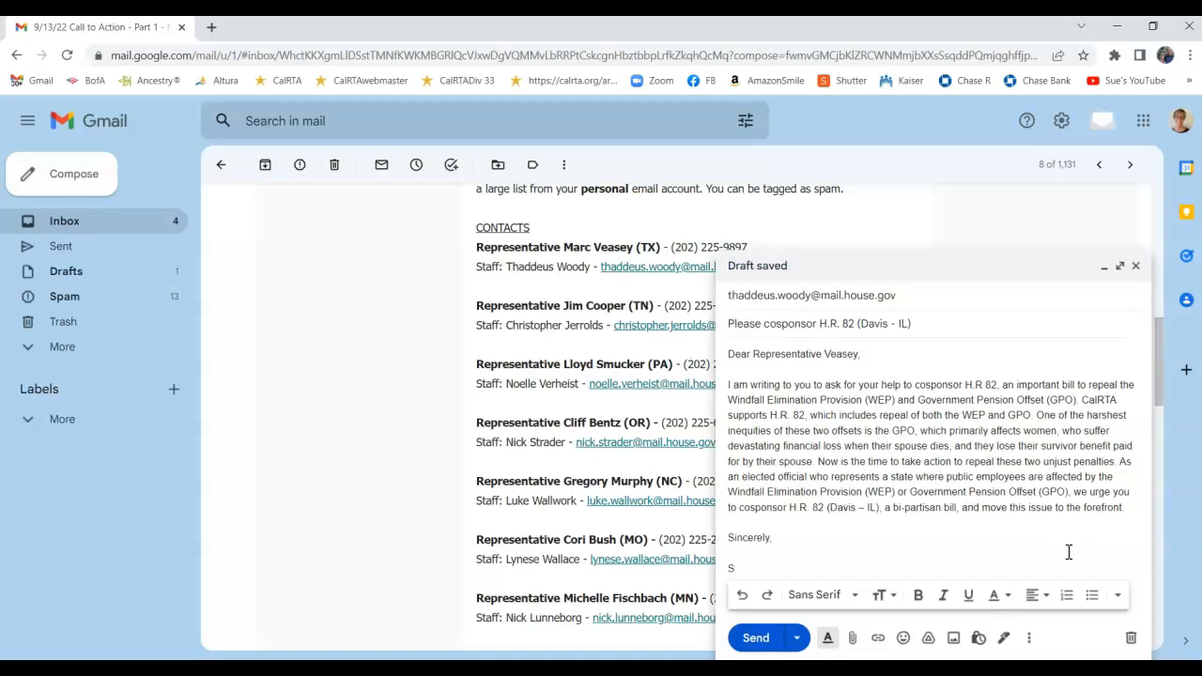
type("ue Breye")
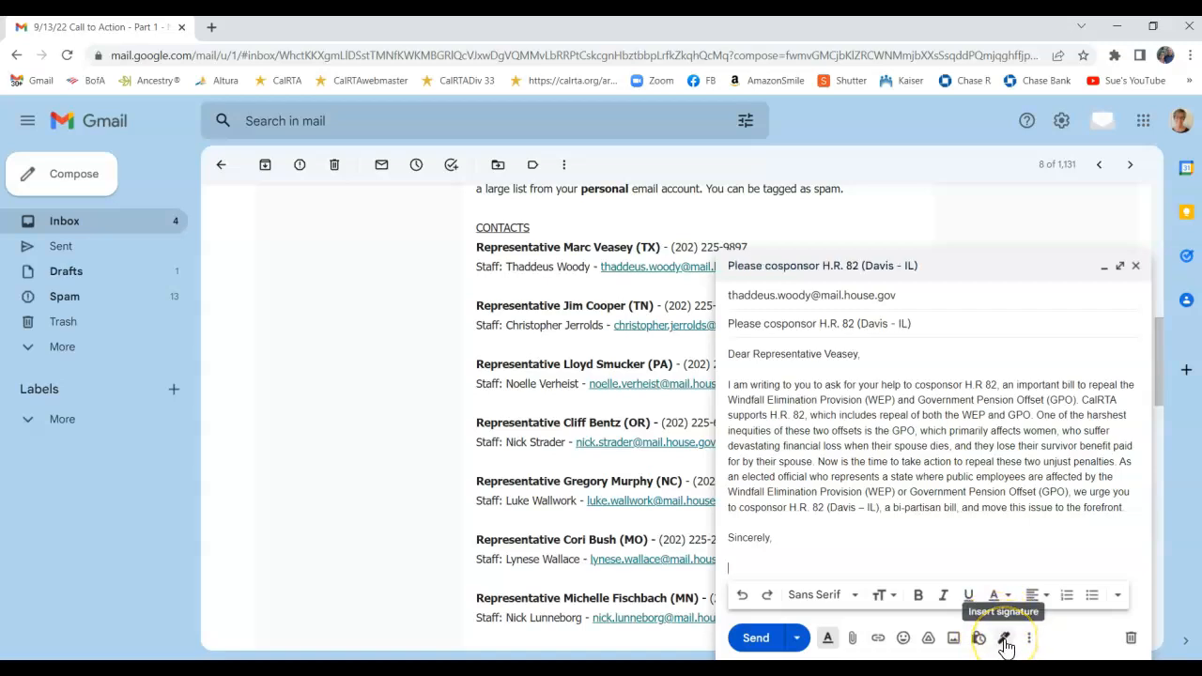
- Insert the saved personal signature below the closing and check the draft
left_click(1004, 638)
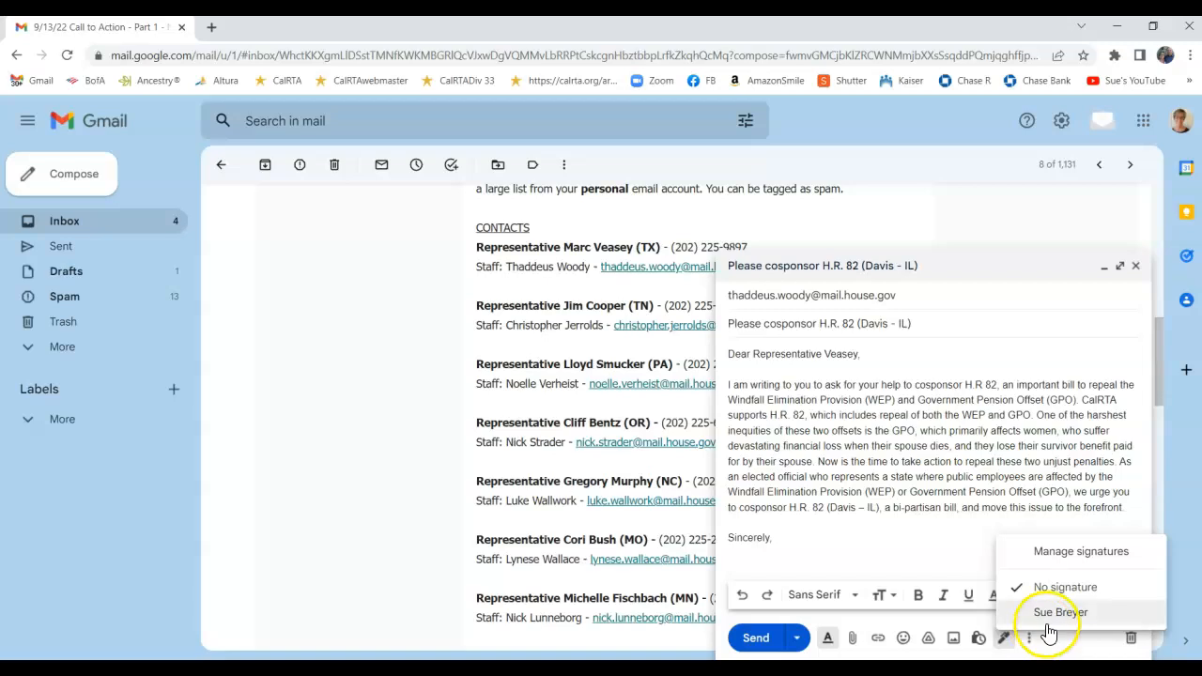
left_click(1060, 611)
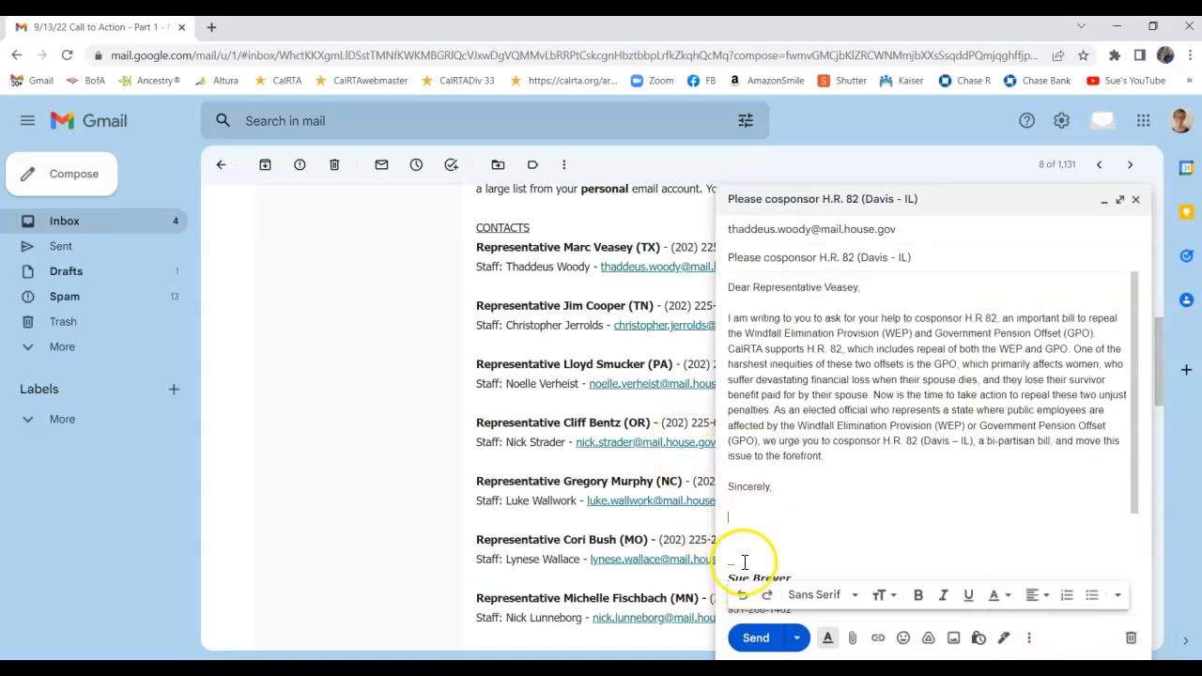
mouse_move(1068, 543)
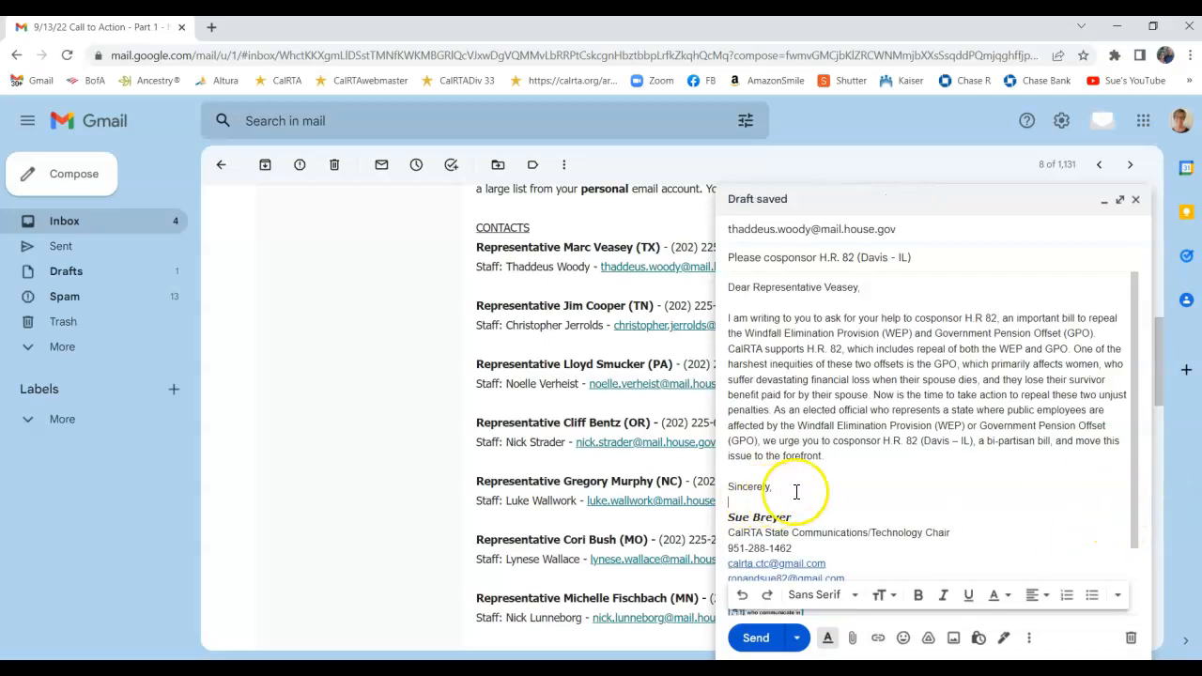
mouse_move(899, 477)
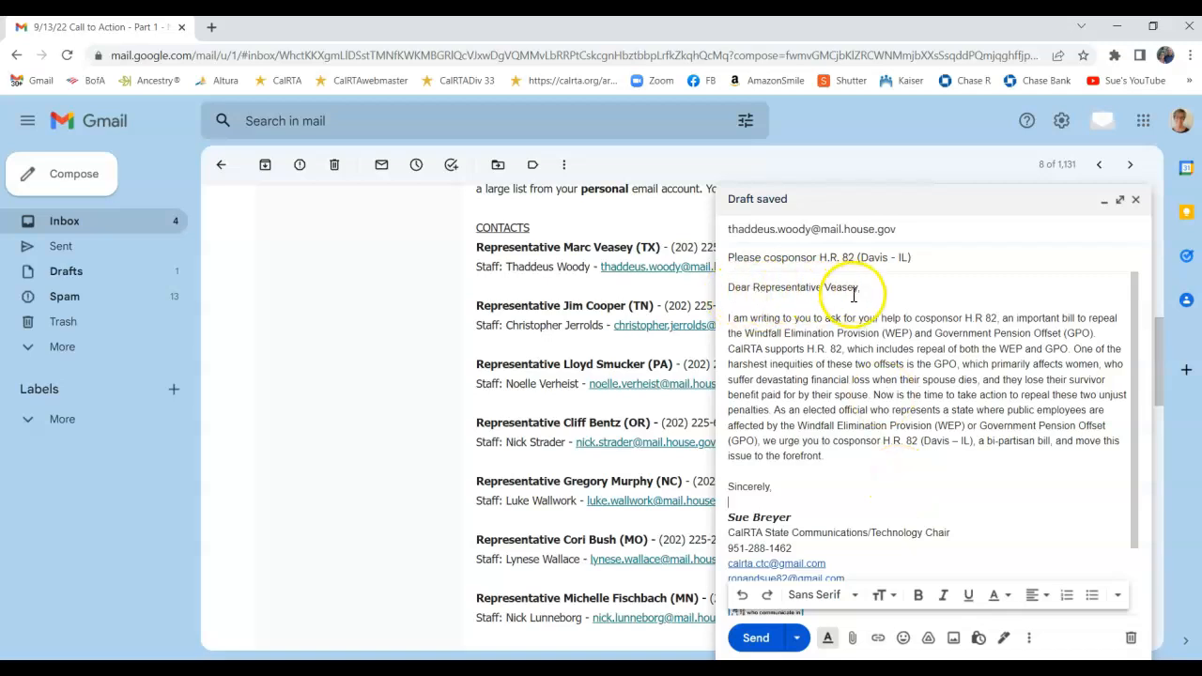
scroll("down", 3)
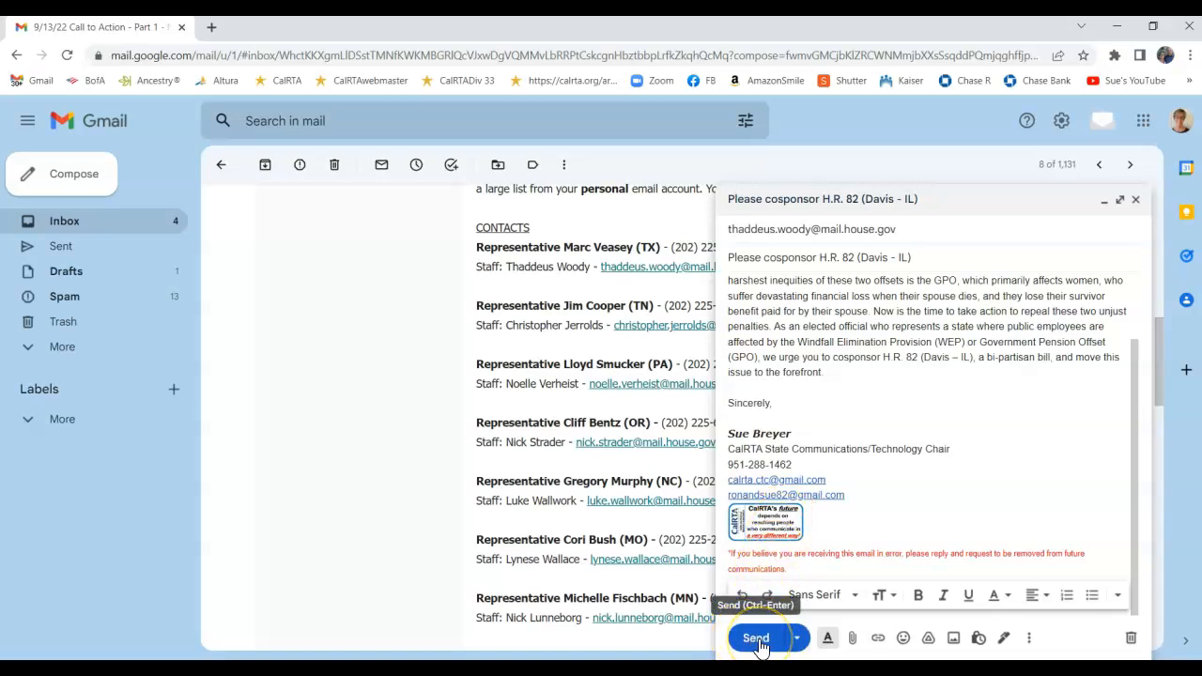
- Send the cosponsor letter to Veasey's staffer and return to the alert's contacts
left_click(755, 638)
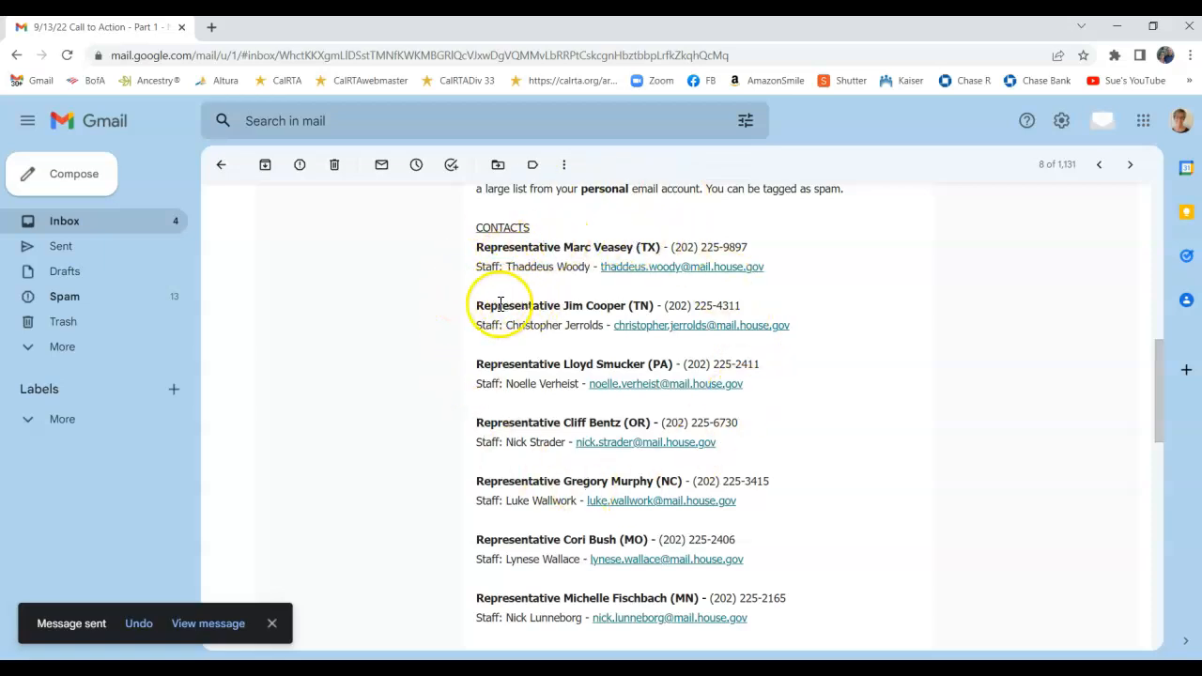
mouse_move(645, 325)
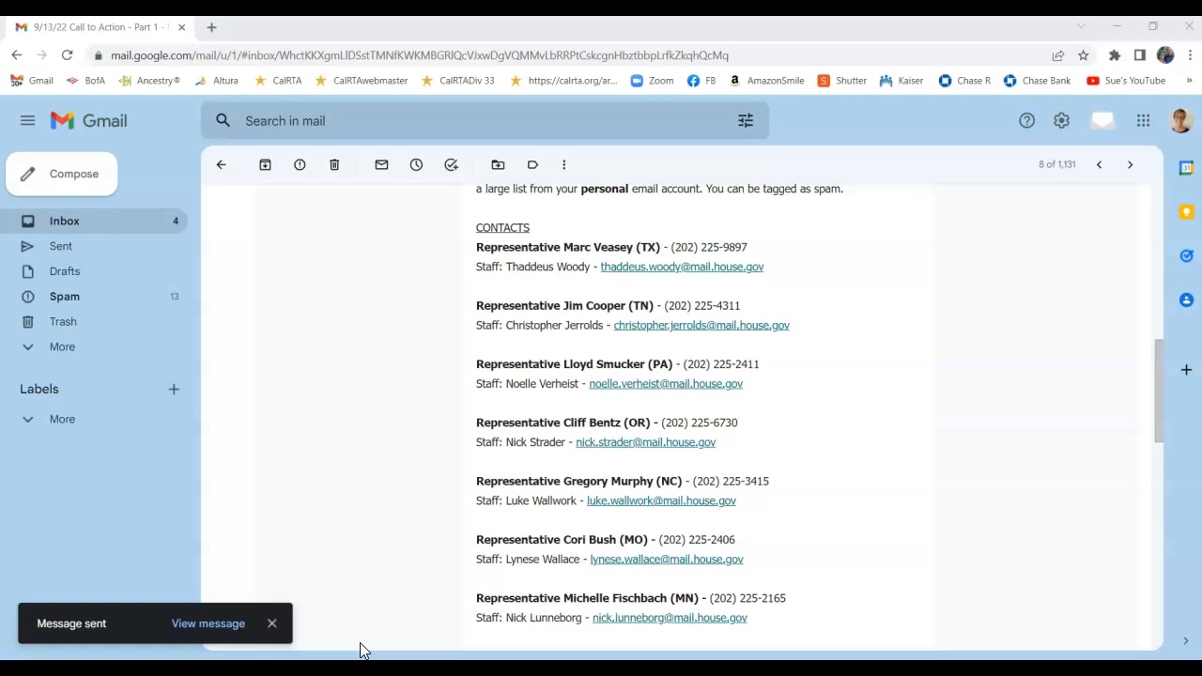
left_click(272, 623)
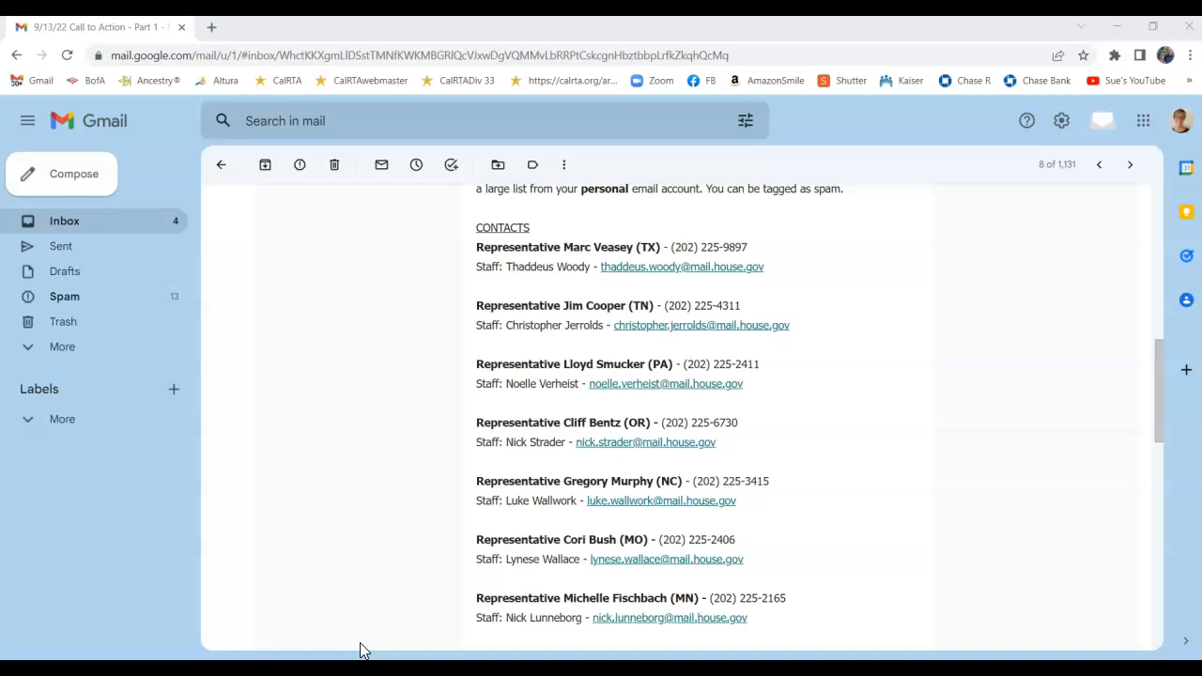